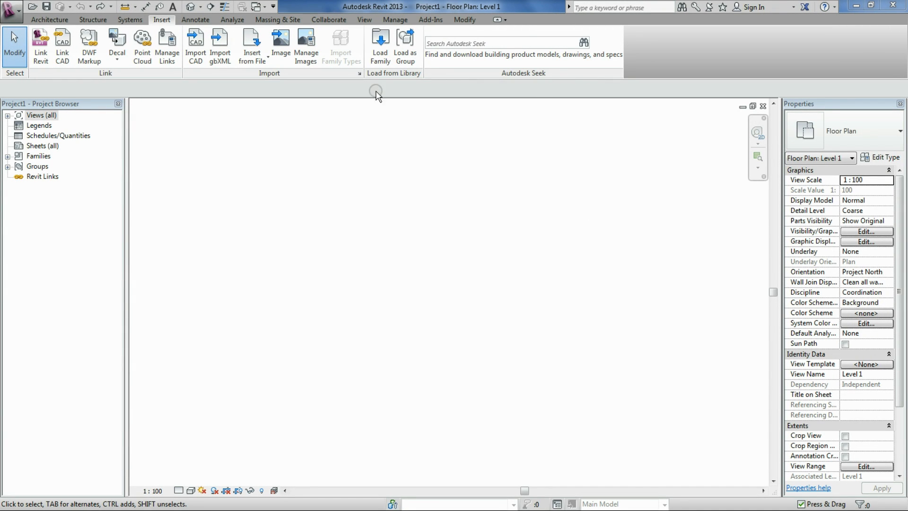
pyautogui.moveTo(219, 93)
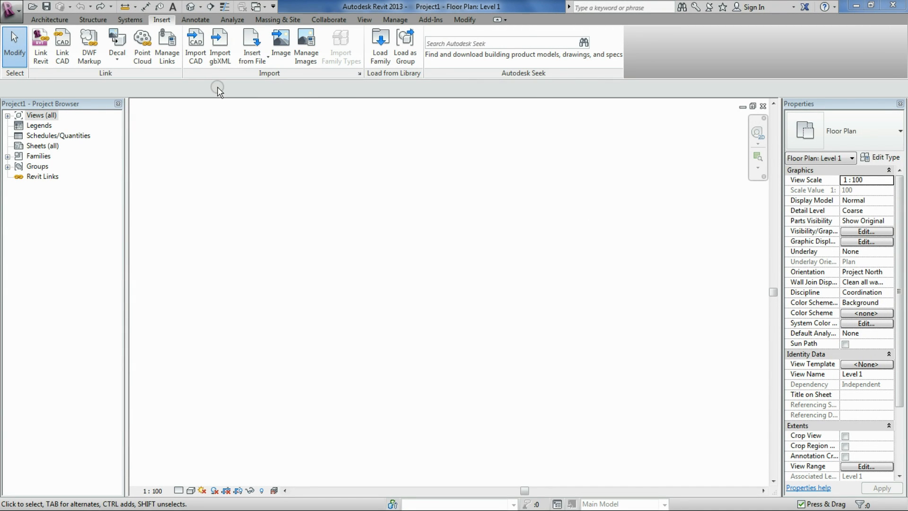
pyautogui.moveTo(214, 117)
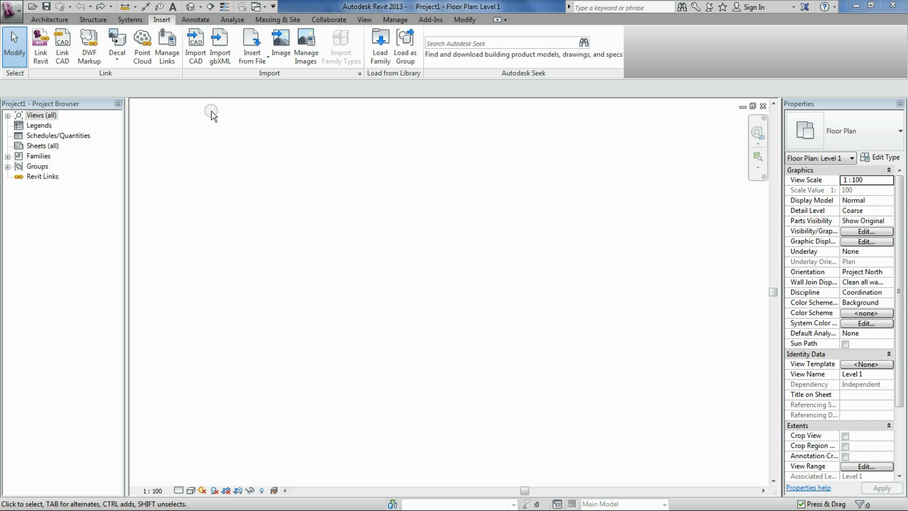
# - Choose abs.dwg from the M.Arch 1 folder as the CAD file to import
pyautogui.click(195, 42)
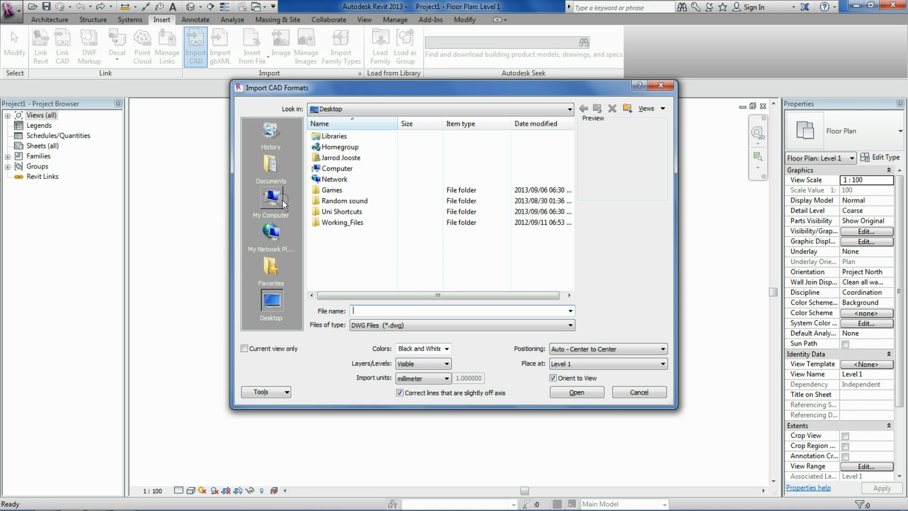
pyautogui.click(270, 200)
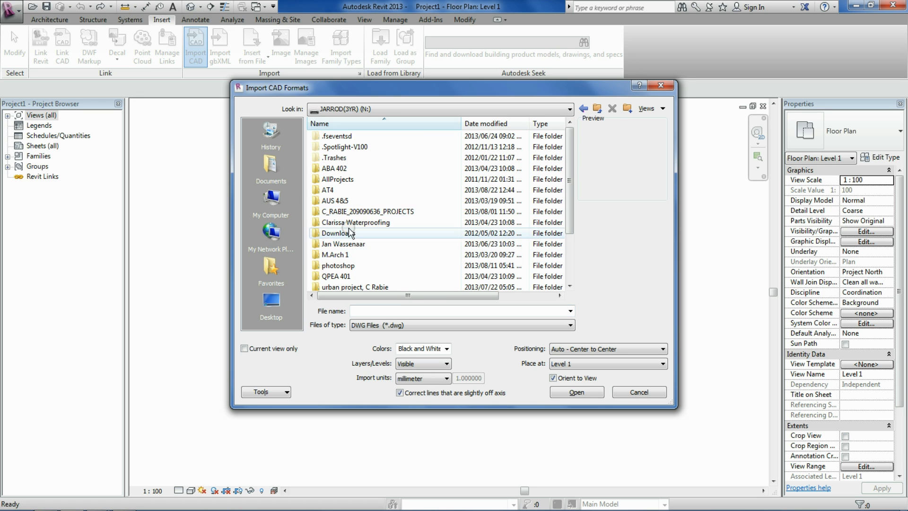
pyautogui.doubleClick(335, 254)
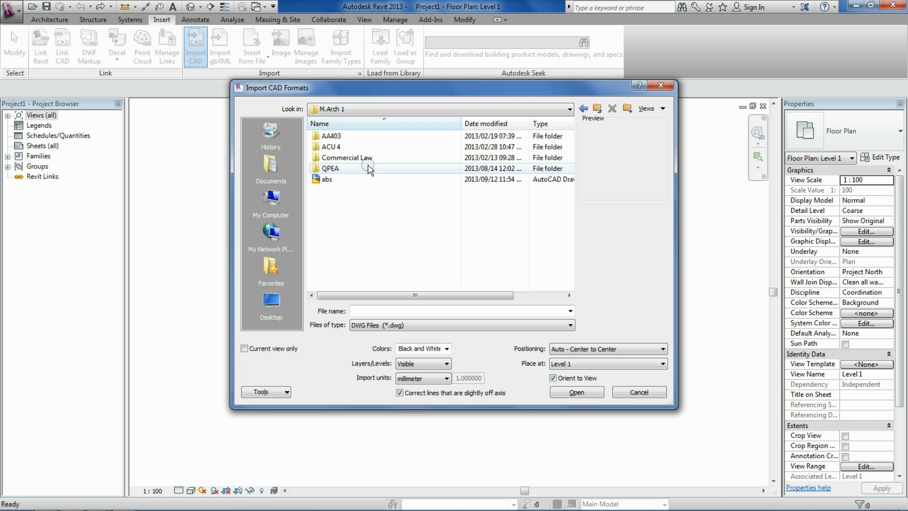
pyautogui.click(326, 179)
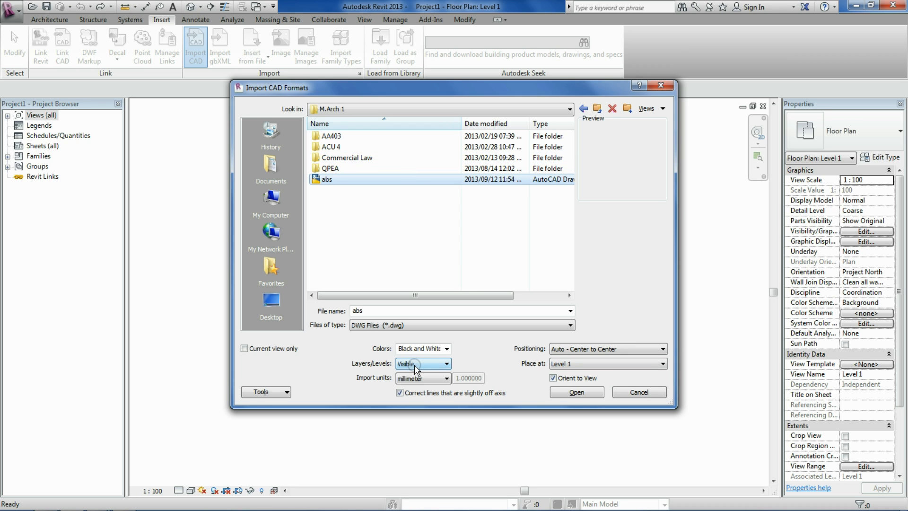
pyautogui.click(444, 377)
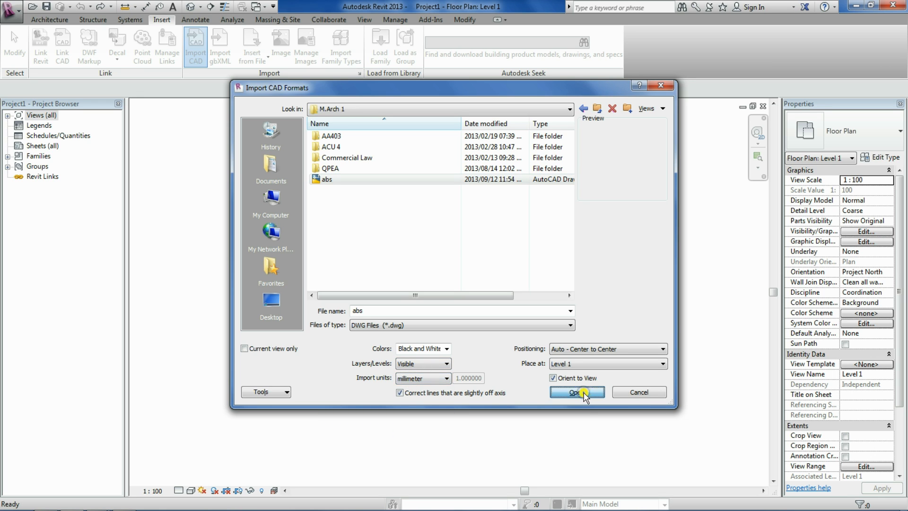
# - Import abs.dwg, accepting the extents warning and closing the truncated-data notice
pyautogui.click(578, 392)
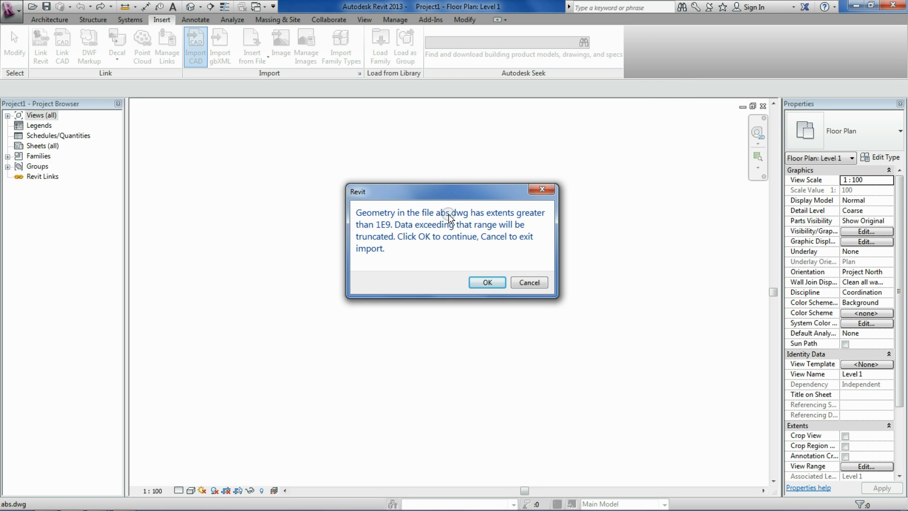
pyautogui.moveTo(387, 228)
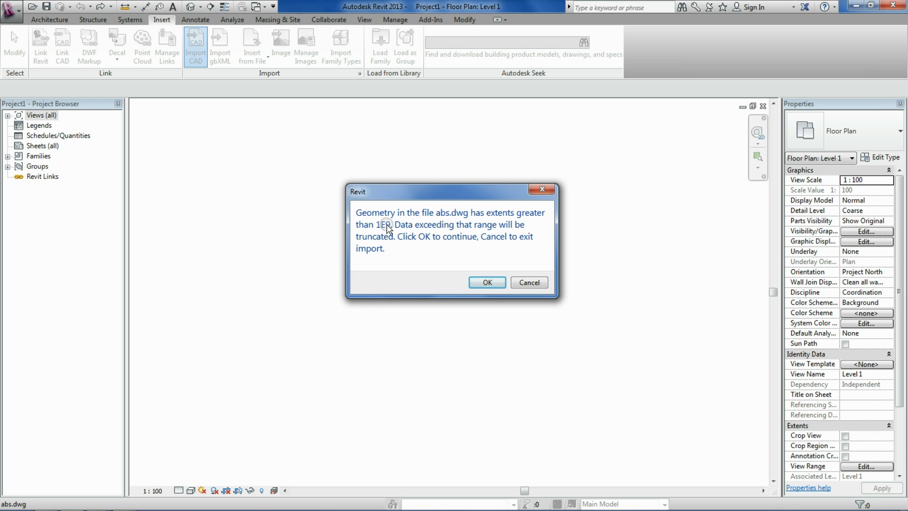
pyautogui.moveTo(403, 218)
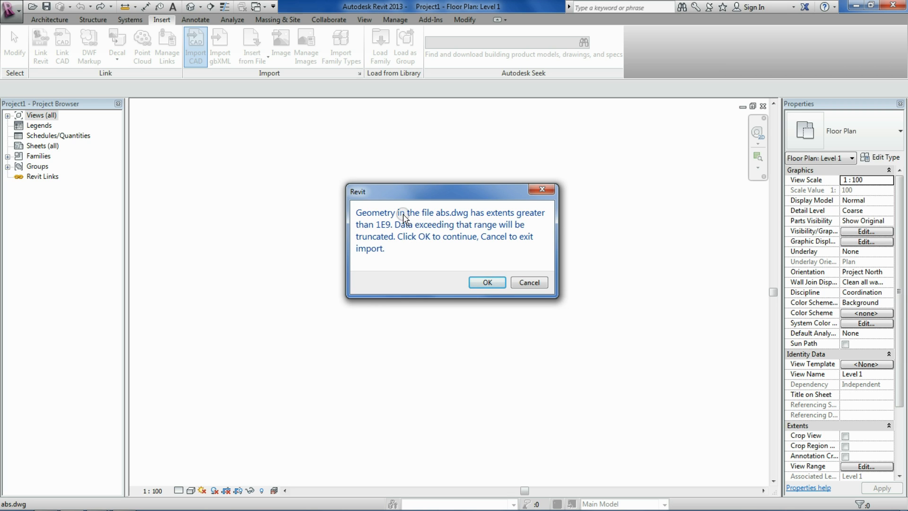
pyautogui.moveTo(385, 228)
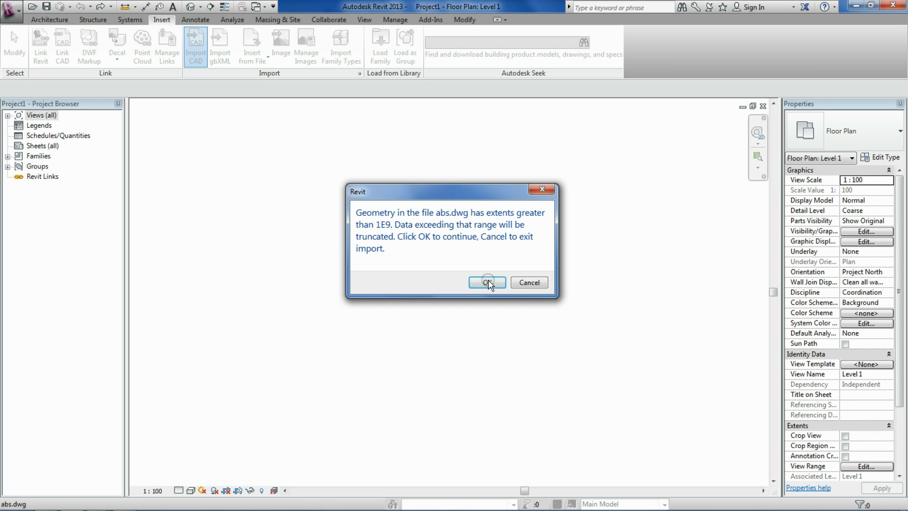
pyautogui.click(487, 282)
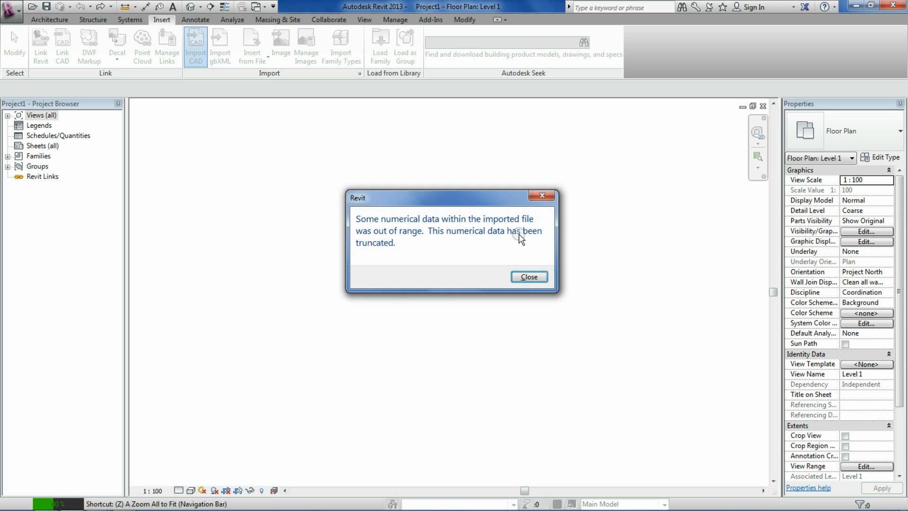
pyautogui.click(529, 276)
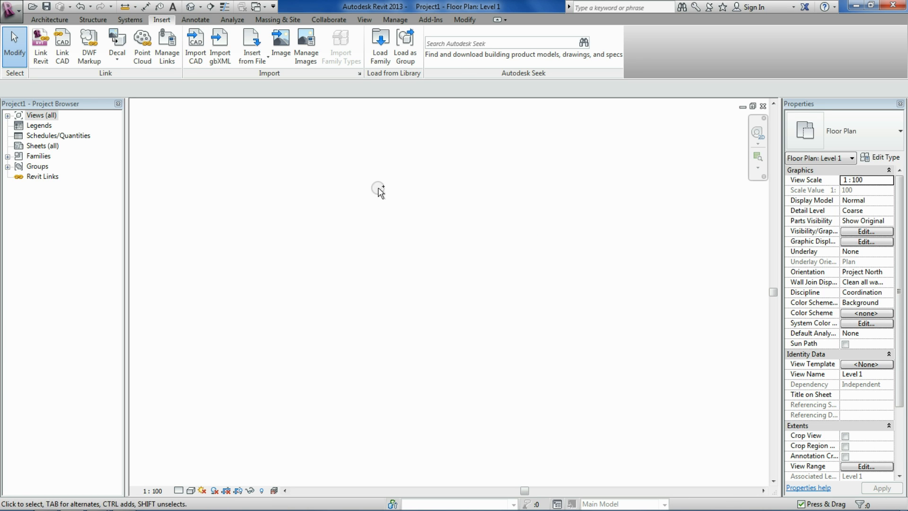
pyautogui.moveTo(577, 57)
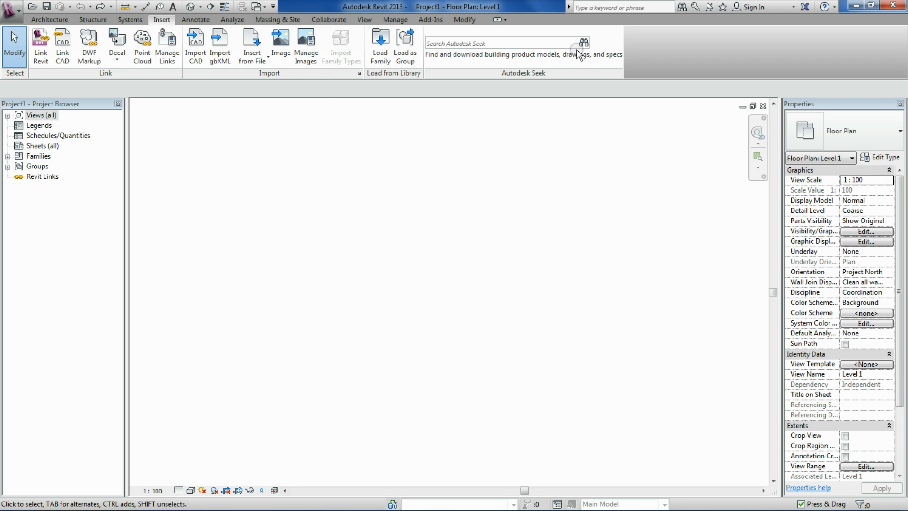
pyautogui.moveTo(219, 97)
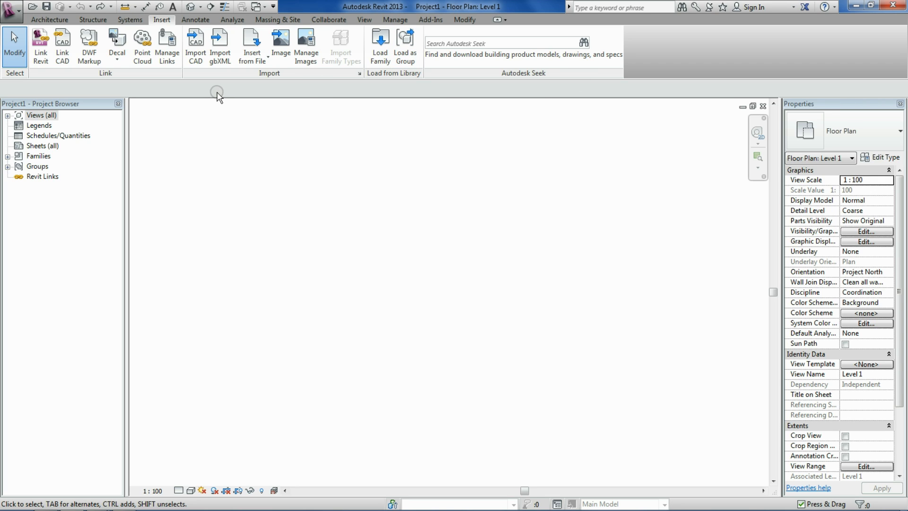
pyautogui.moveTo(295, 164)
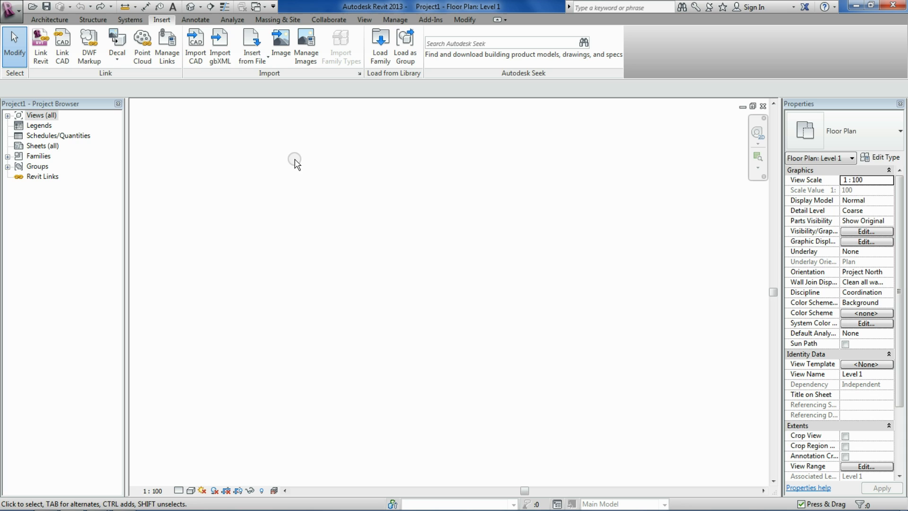
pyautogui.moveTo(208, 381)
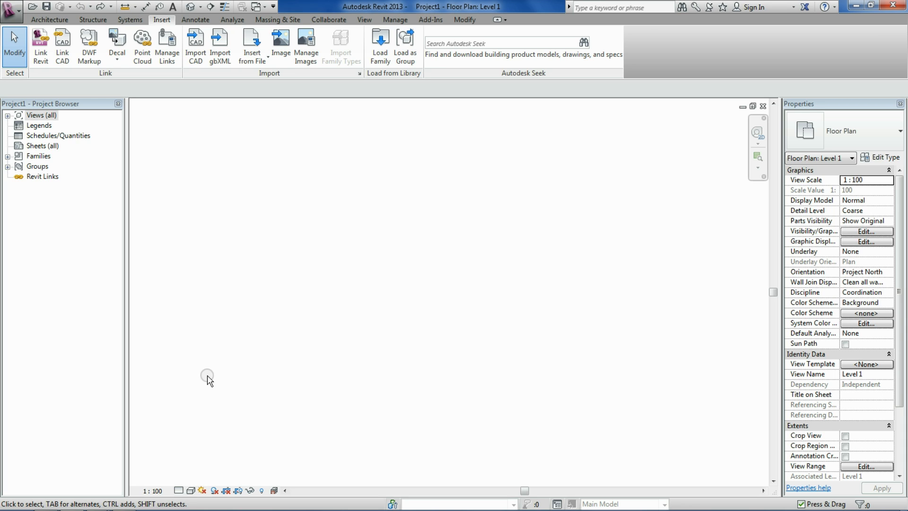
pyautogui.moveTo(143, 326)
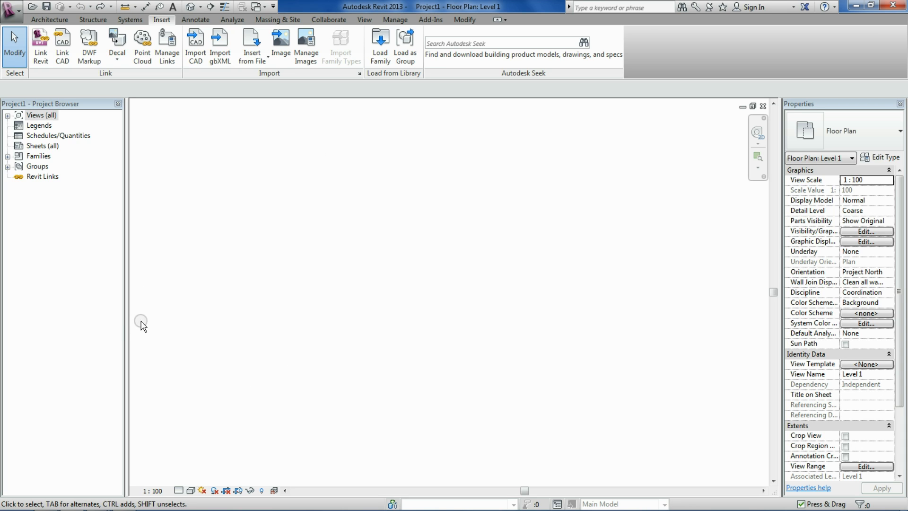
pyautogui.moveTo(95, 495)
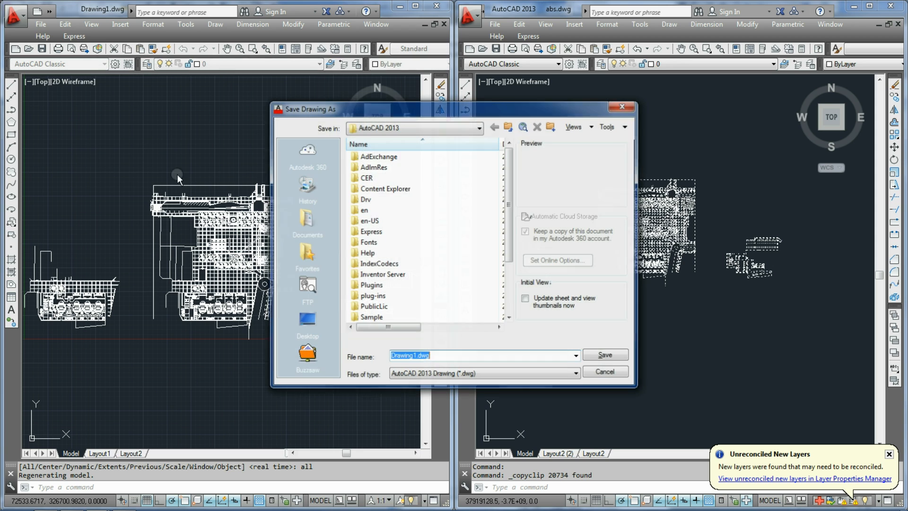
# - Save the copied floor plan as Drawing1 on the Desktop
pyautogui.click(305, 319)
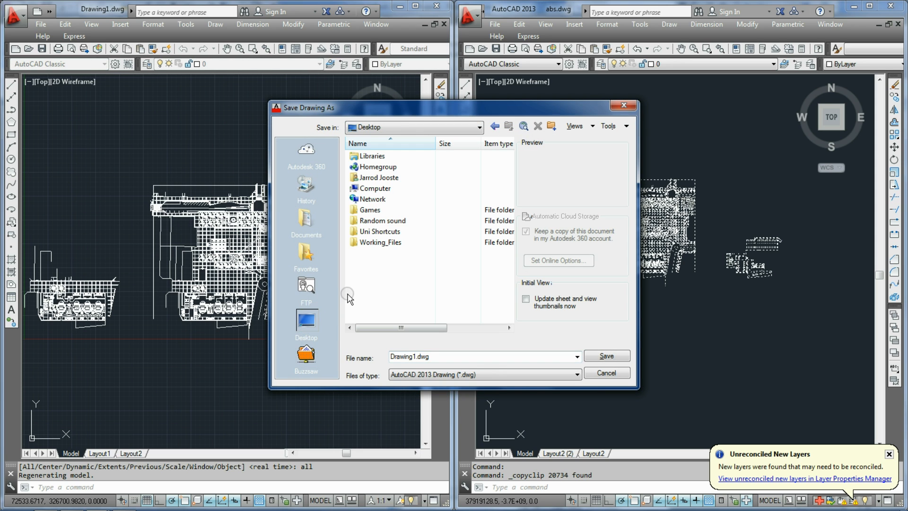
pyautogui.click(607, 355)
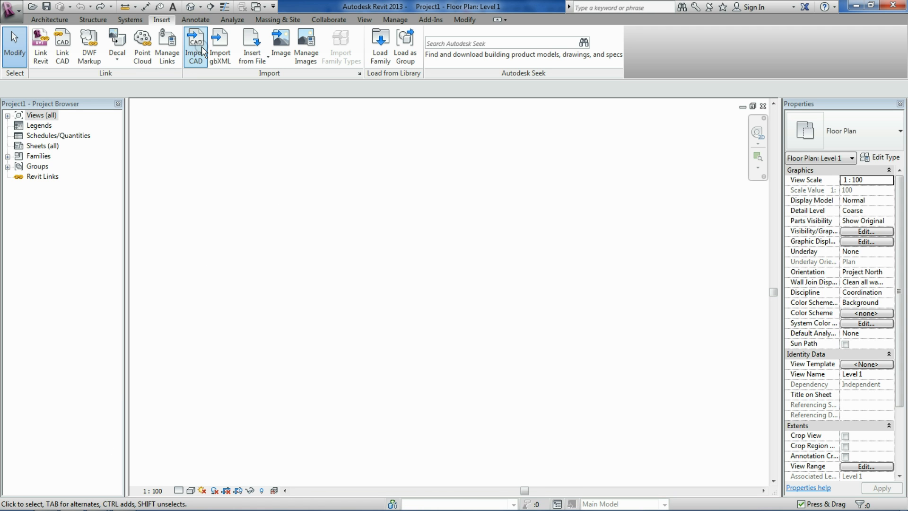
# - Import Drawing1.dwg from the Desktop into Level 1 and close the truncation notice
pyautogui.click(195, 40)
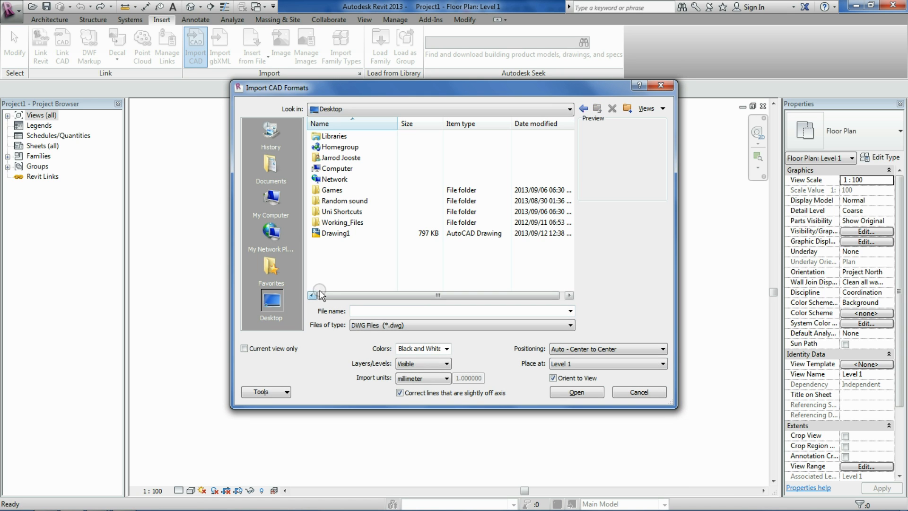
pyautogui.click(334, 233)
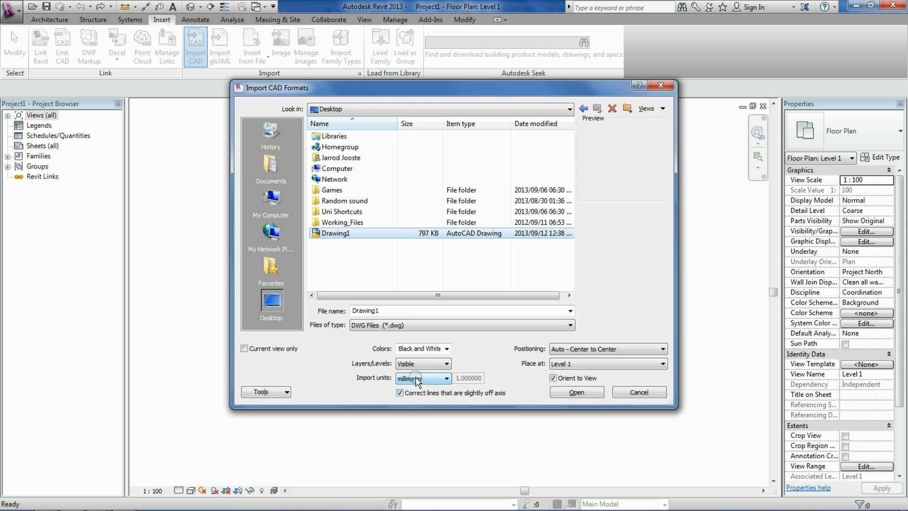
pyautogui.click(577, 392)
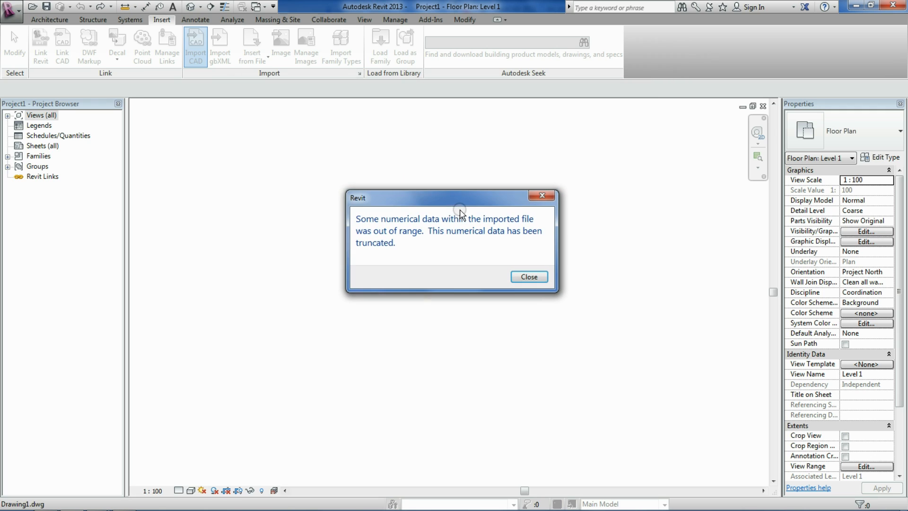
pyautogui.moveTo(612, 221)
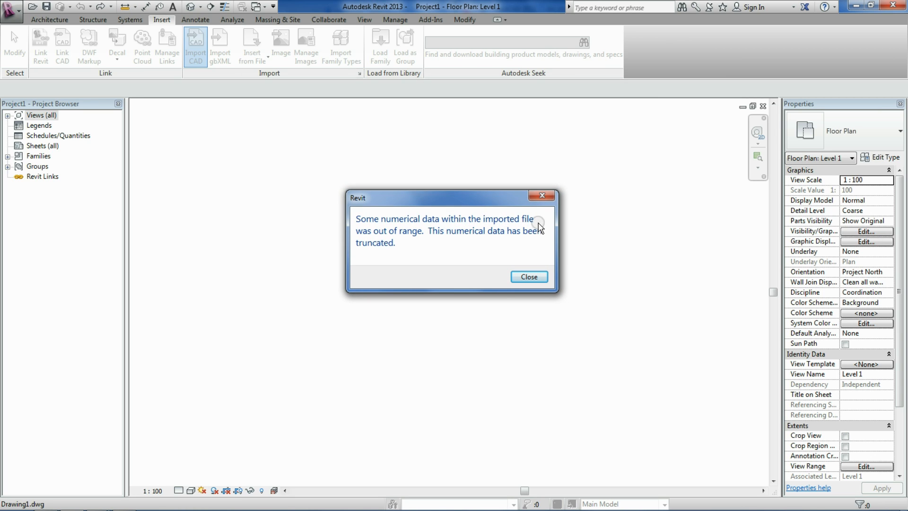
pyautogui.moveTo(522, 278)
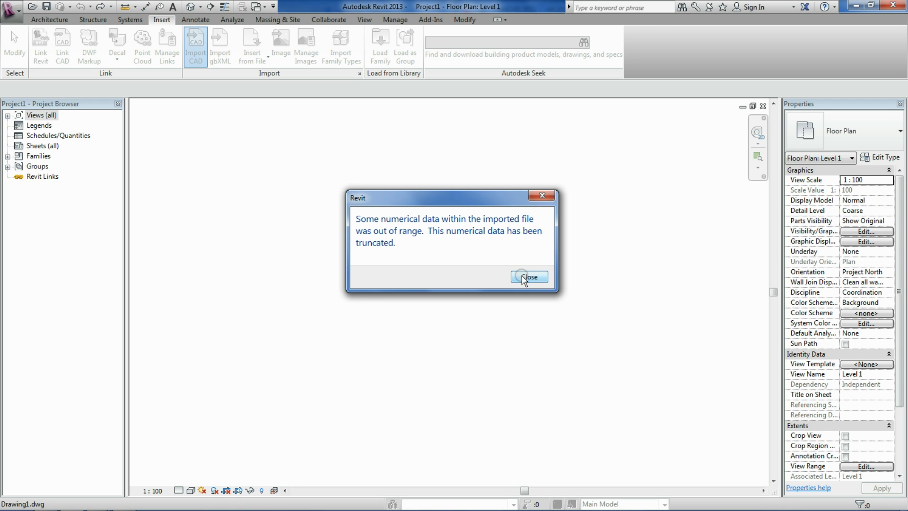
pyautogui.click(529, 277)
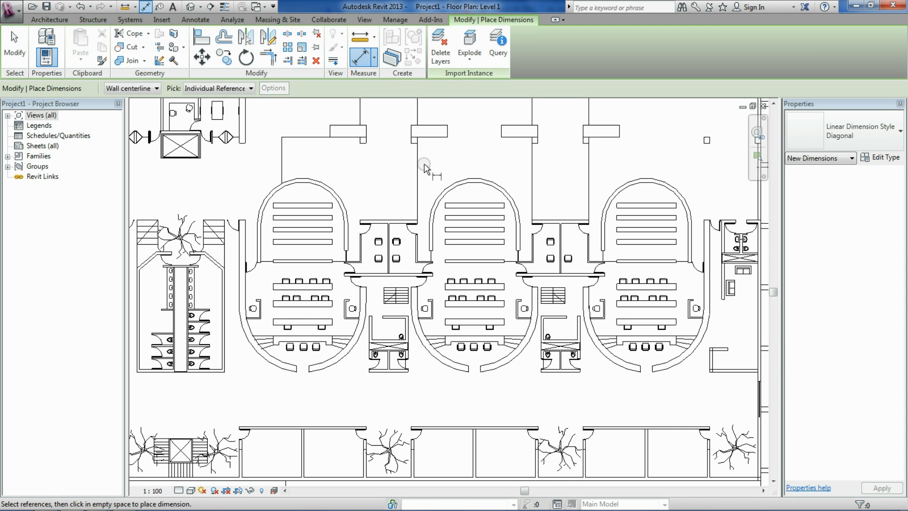
# - Place a 9500 aligned dimension between the walls above the middle arched room
pyautogui.click(530, 156)
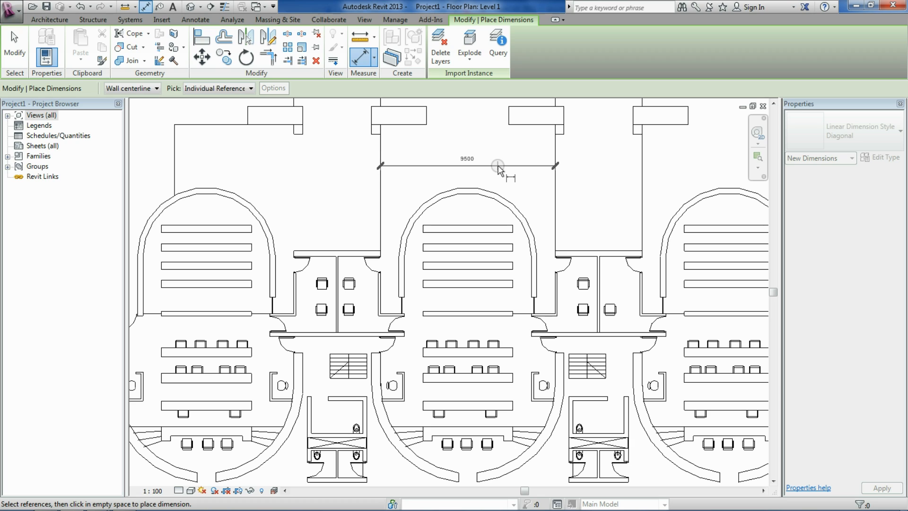
pyautogui.moveTo(502, 169)
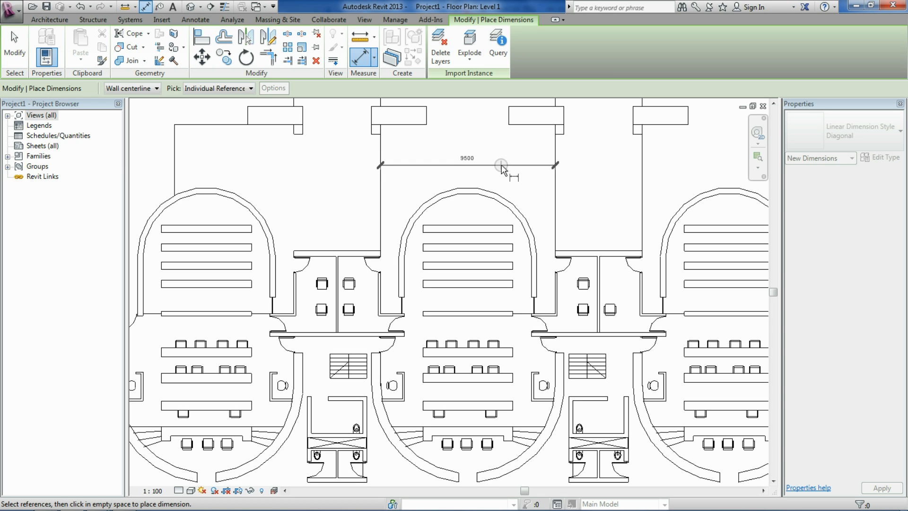